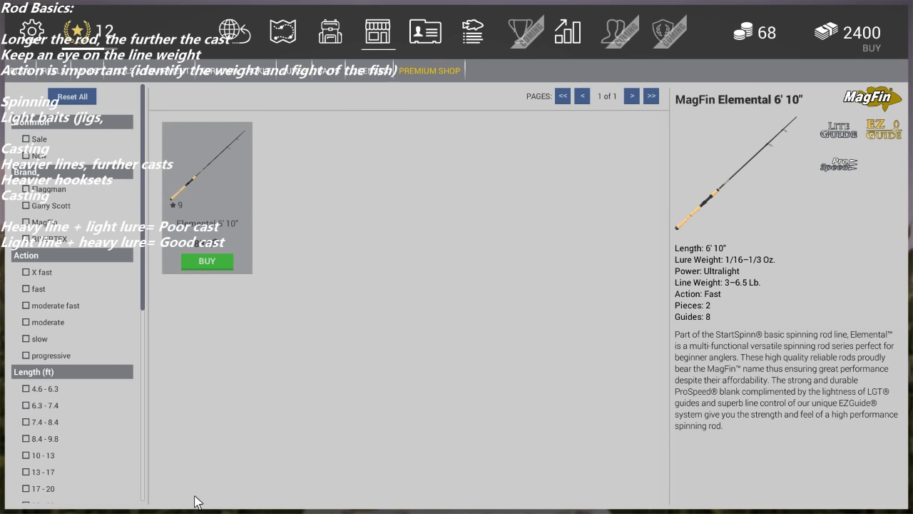
pyautogui.moveTo(231, 325)
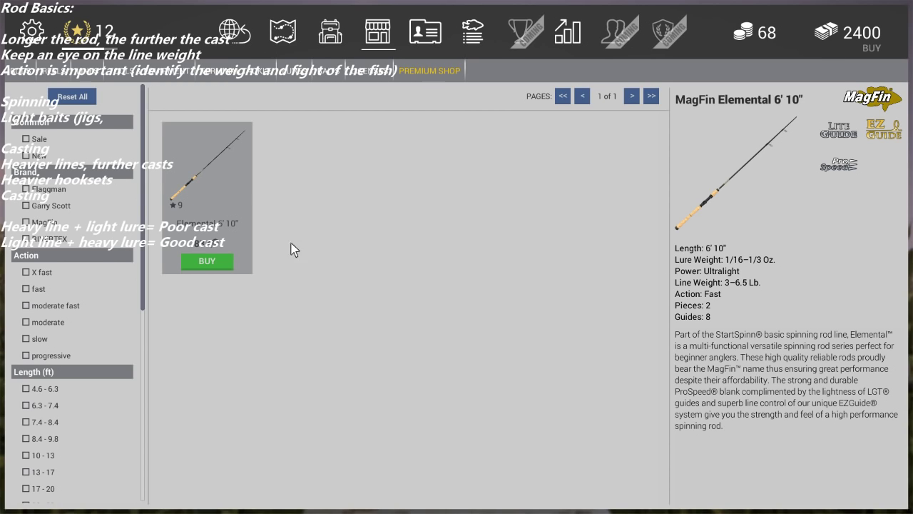
pyautogui.moveTo(270, 225)
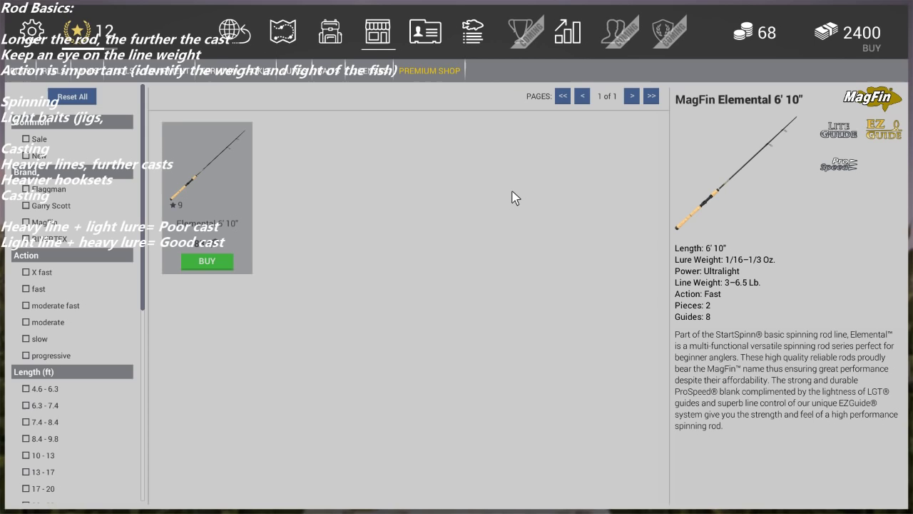
pyautogui.moveTo(530, 174)
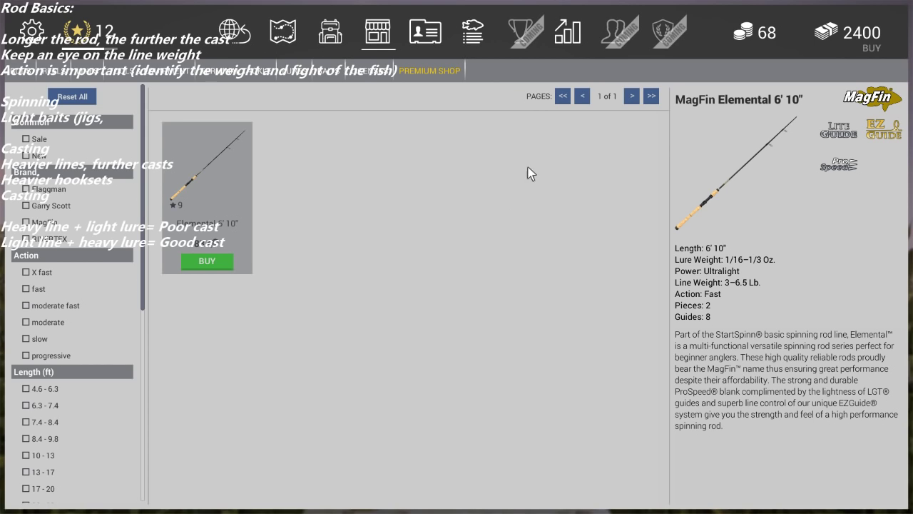
pyautogui.moveTo(688, 262)
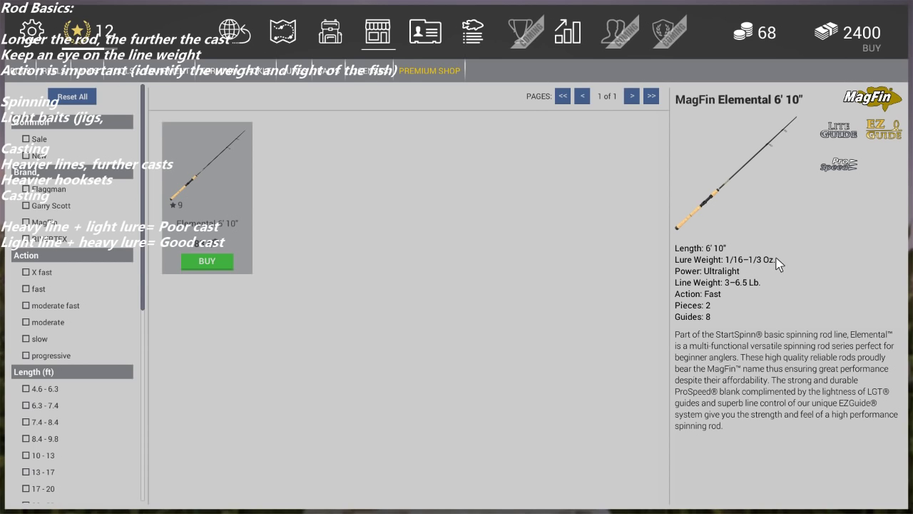
pyautogui.moveTo(761, 285)
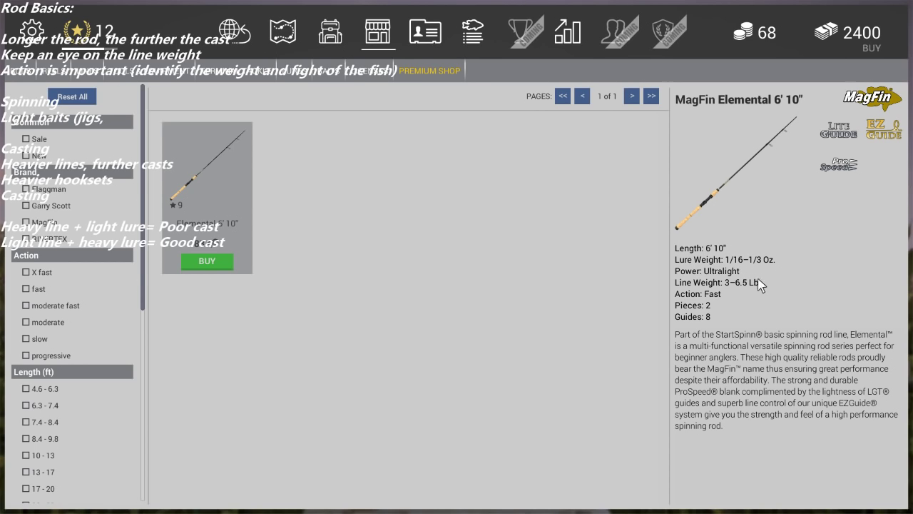
pyautogui.moveTo(785, 263)
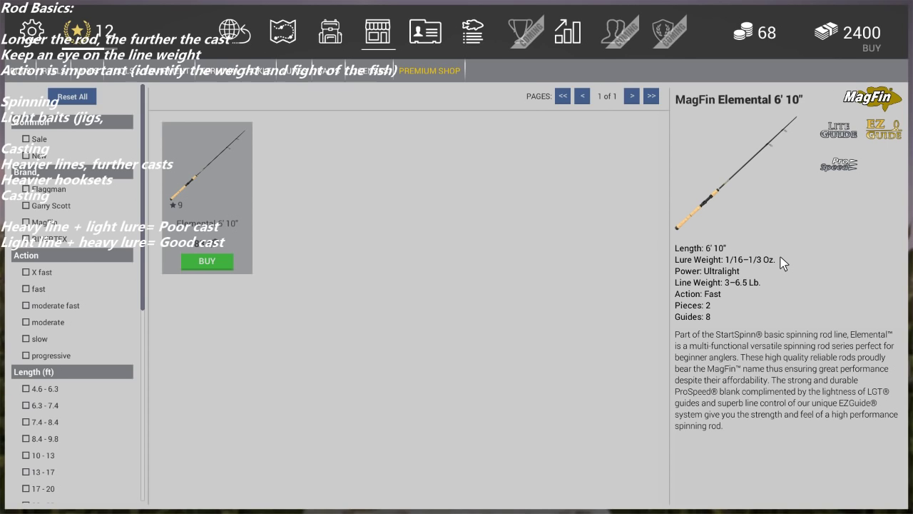
pyautogui.moveTo(719, 264)
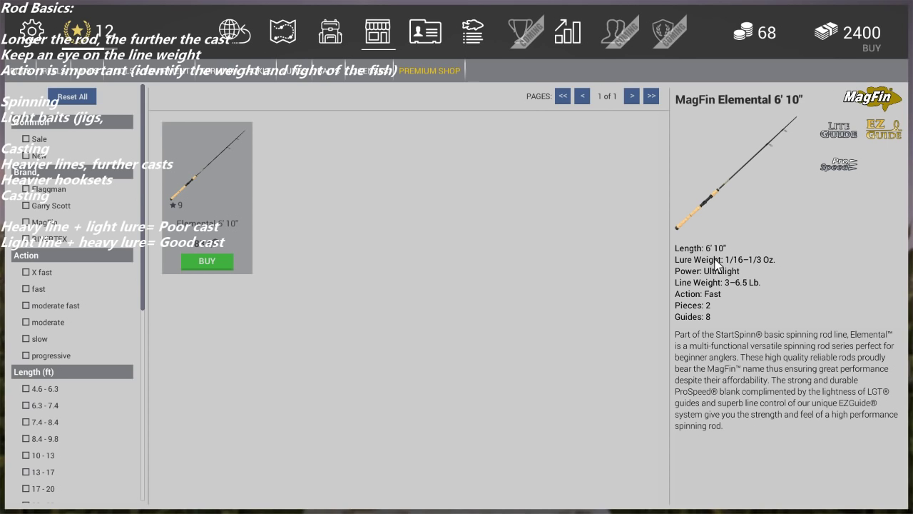
pyautogui.moveTo(727, 271)
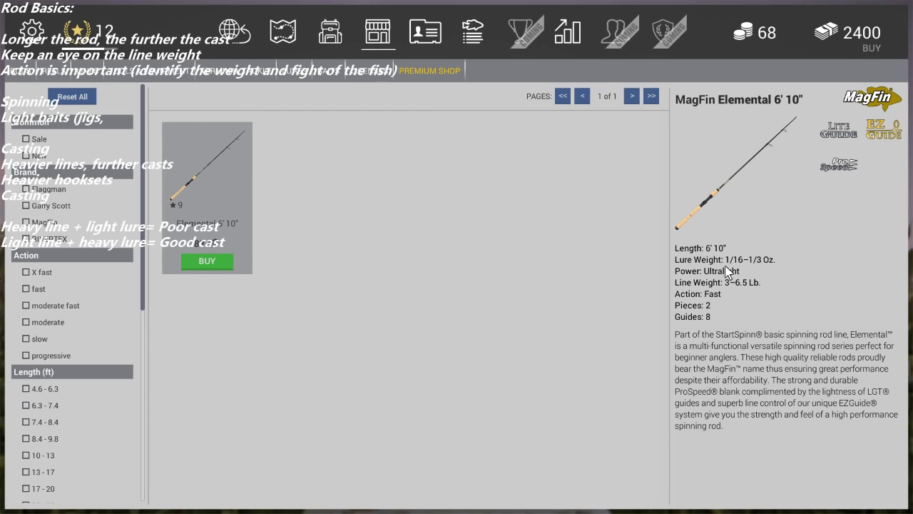
pyautogui.moveTo(776, 150)
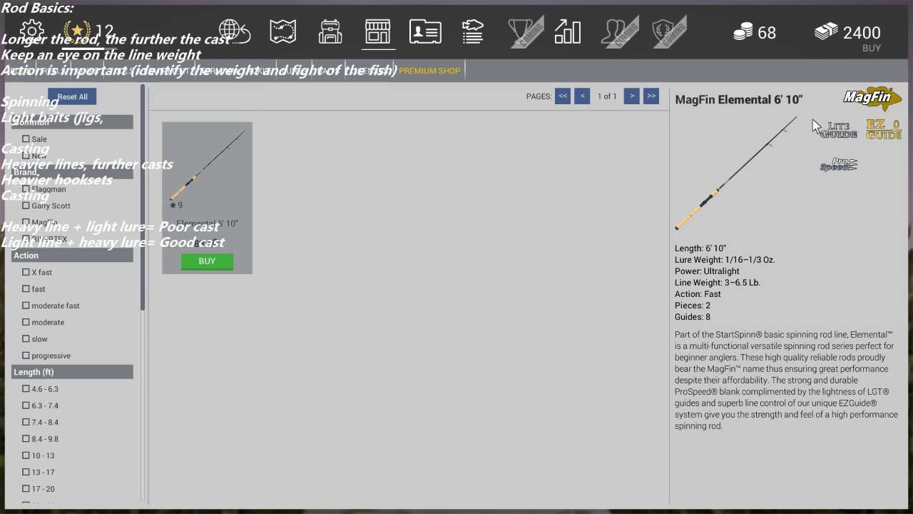
pyautogui.moveTo(214, 211)
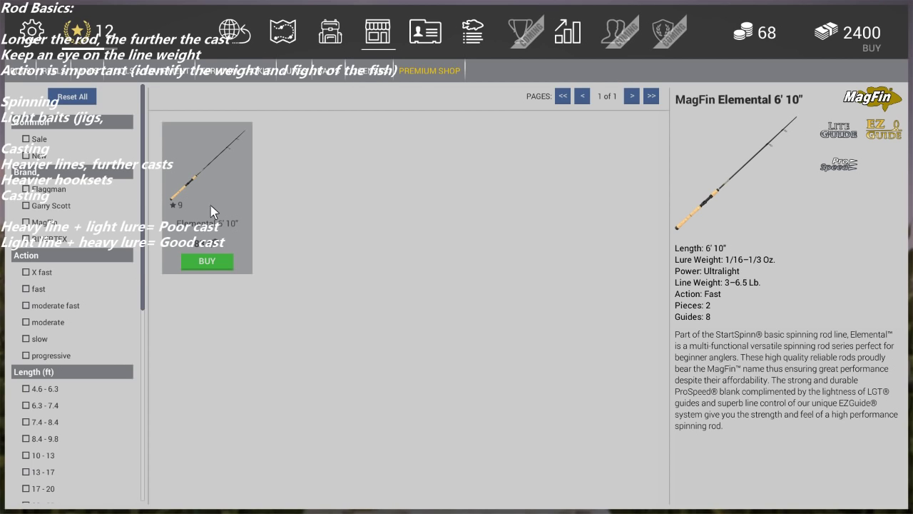
pyautogui.moveTo(208, 193)
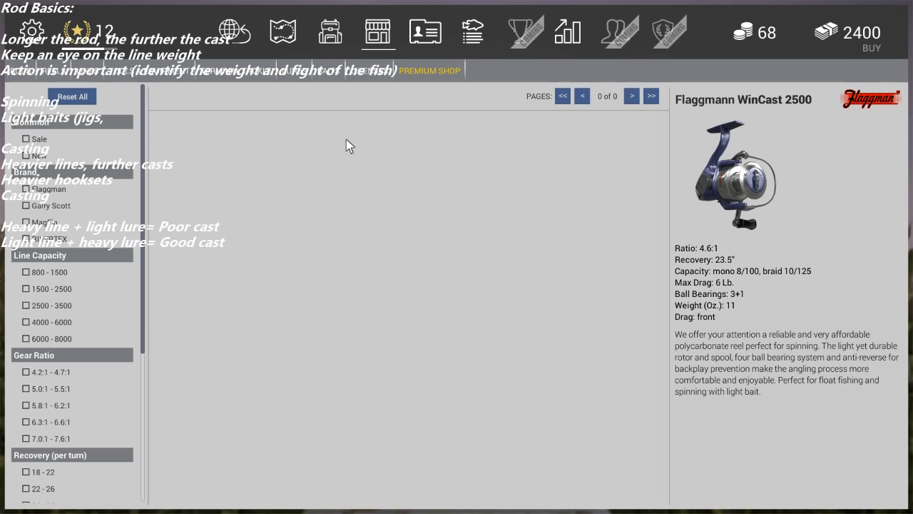
pyautogui.moveTo(362, 159)
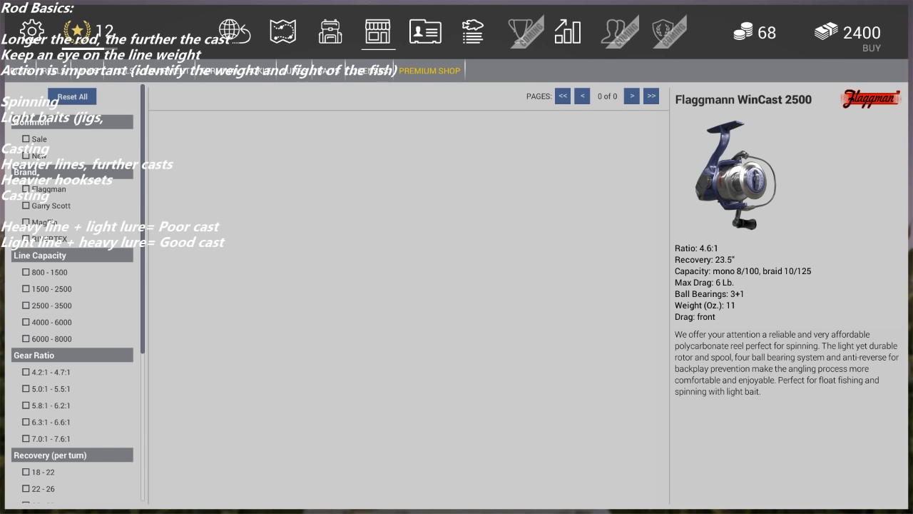
# Step: Switch the tackle shop to the Reels category, showing the Flaggmann WinCast 2500 reel
pyautogui.click(425, 32)
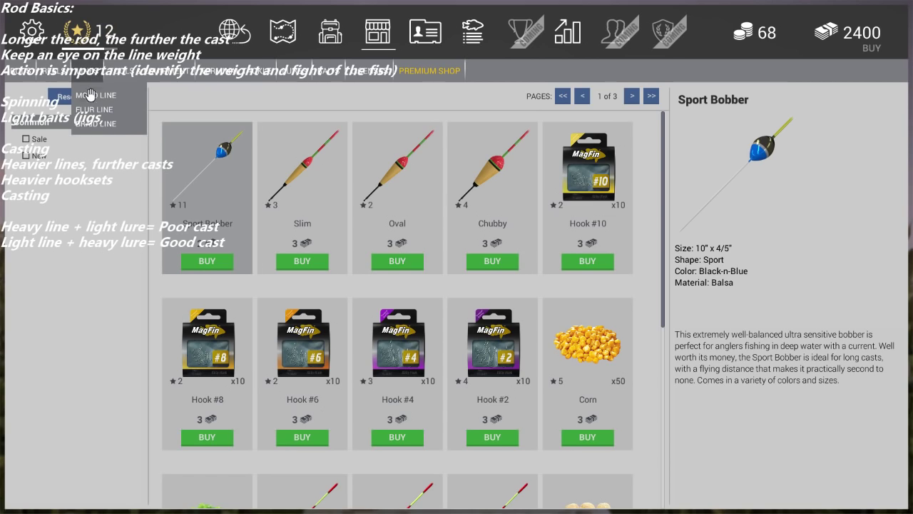
# Step: Show the Garry Scott mono fishing lines (.007" and .008") for sale
pyautogui.click(94, 94)
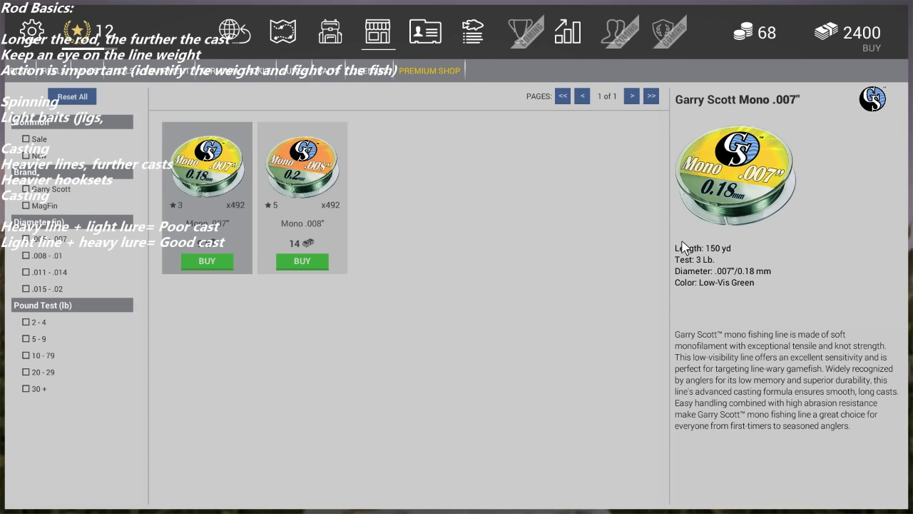
pyautogui.moveTo(699, 257)
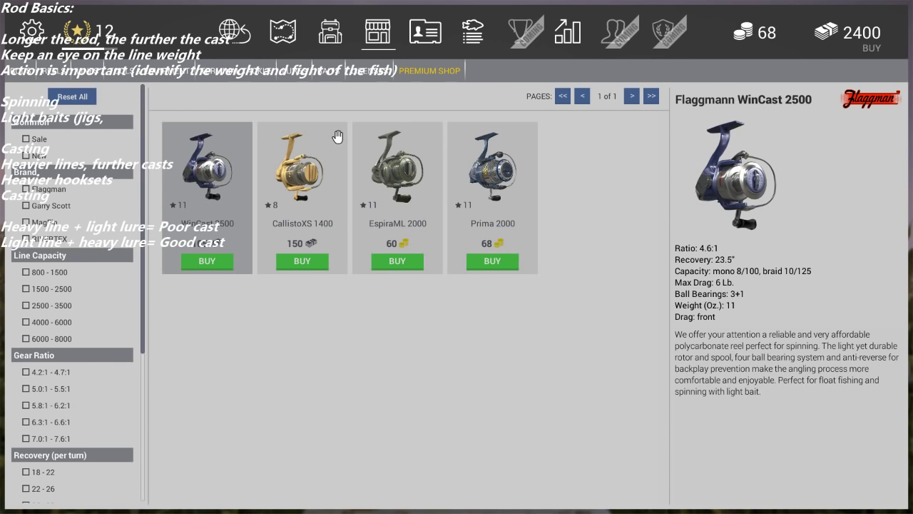
pyautogui.moveTo(251, 187)
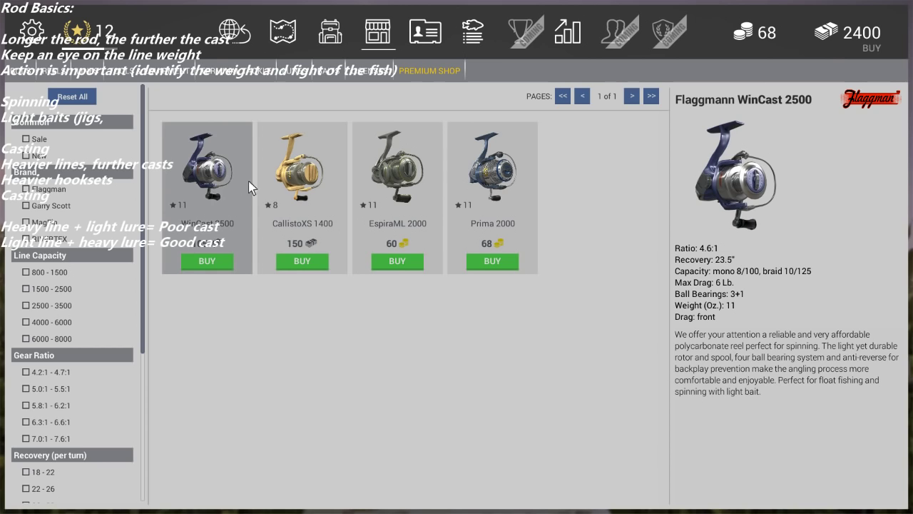
# Step: View the MagFin CallistoXS 1400 reel's specs, then the MagFin Prima 2000's
pyautogui.click(303, 168)
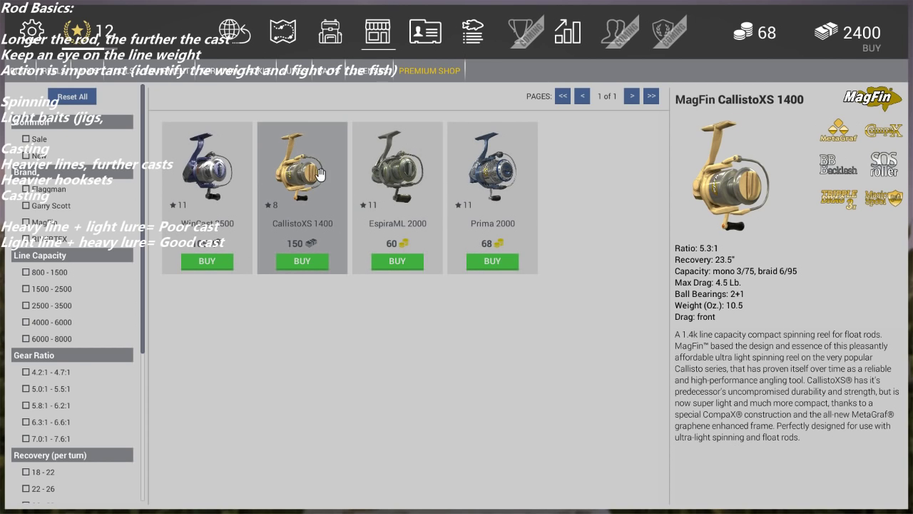
pyautogui.moveTo(335, 174)
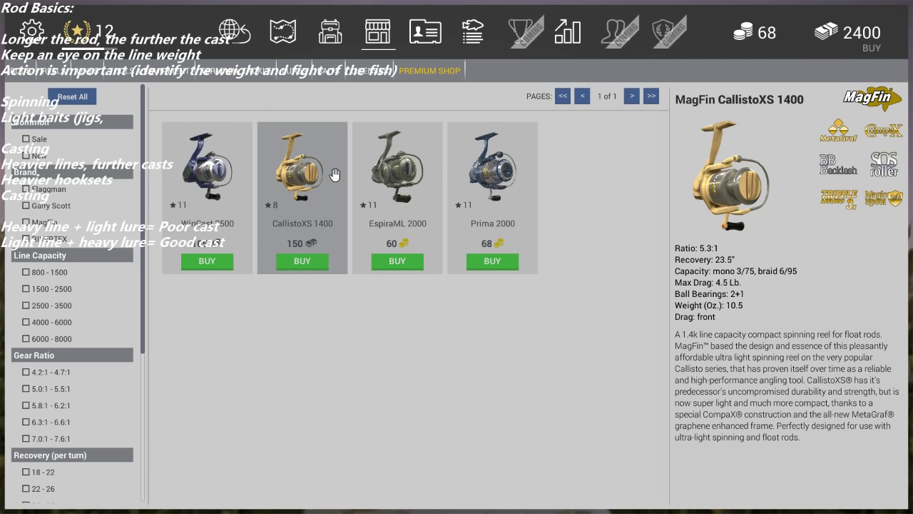
pyautogui.moveTo(292, 185)
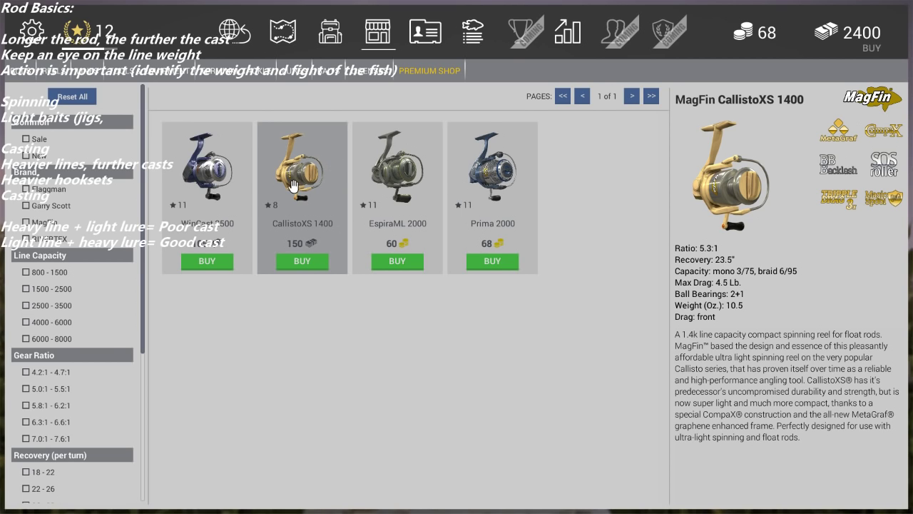
pyautogui.click(492, 179)
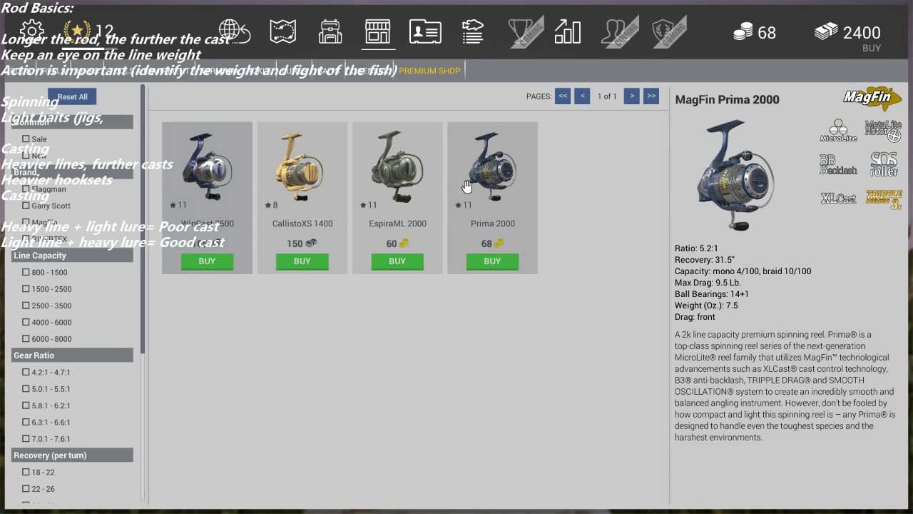
pyautogui.moveTo(587, 191)
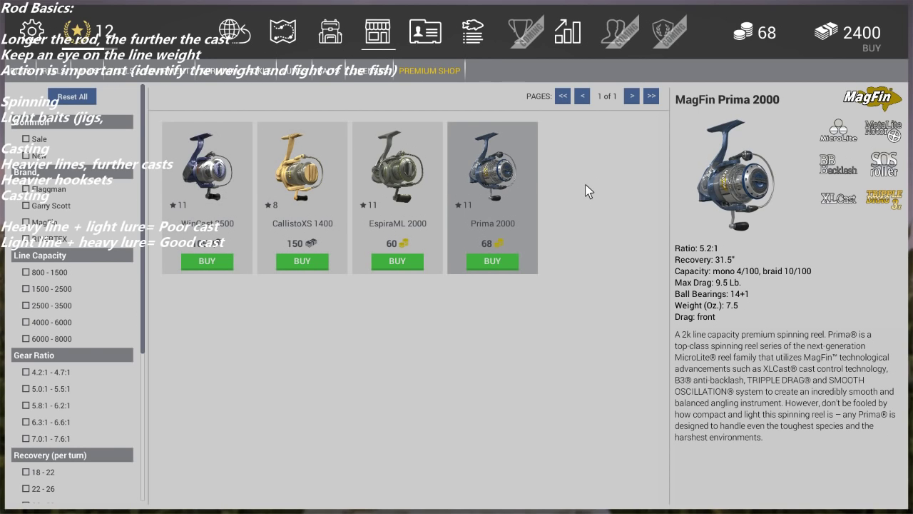
pyautogui.moveTo(578, 191)
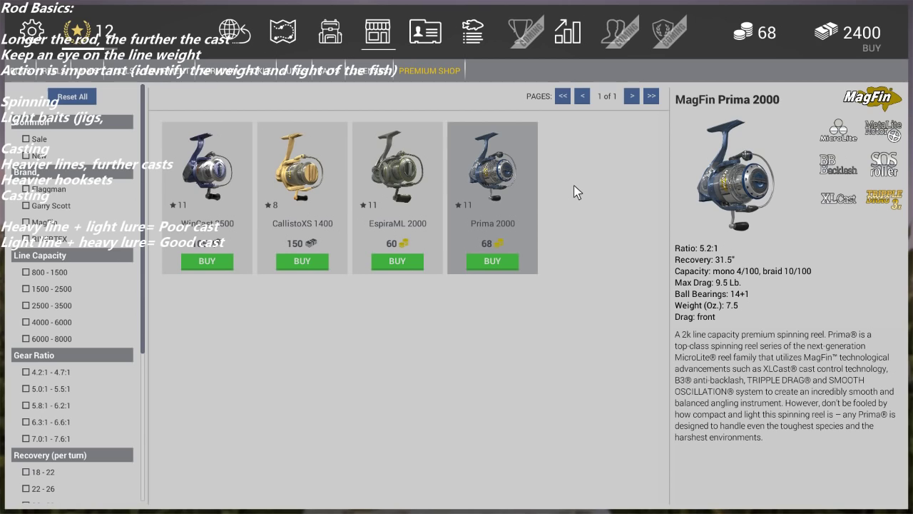
pyautogui.moveTo(502, 184)
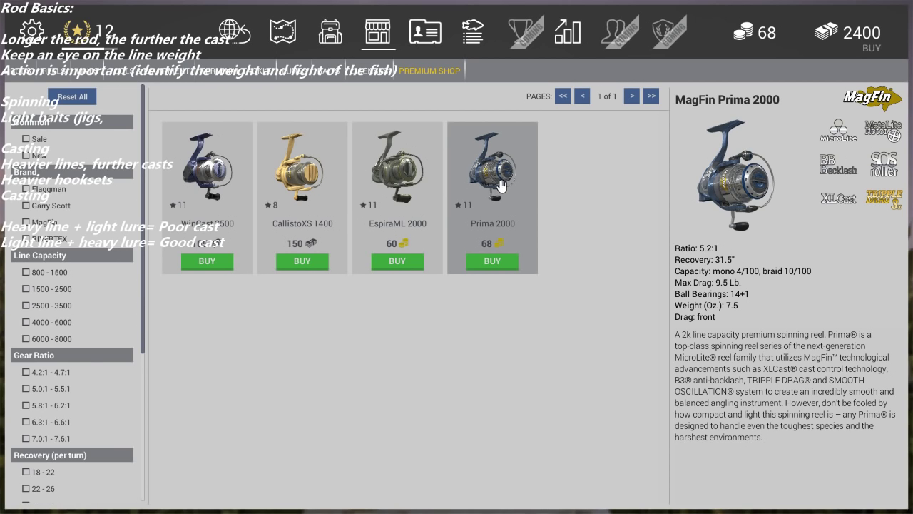
pyautogui.moveTo(485, 192)
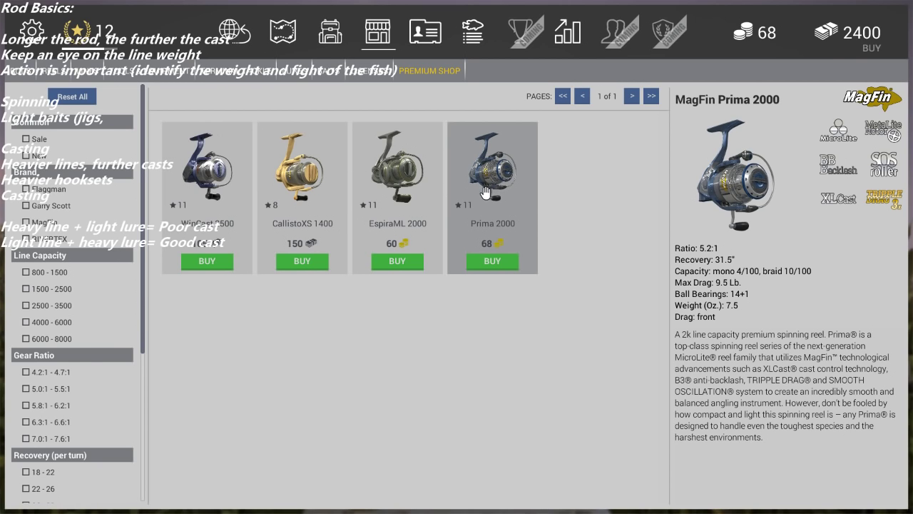
pyautogui.moveTo(476, 194)
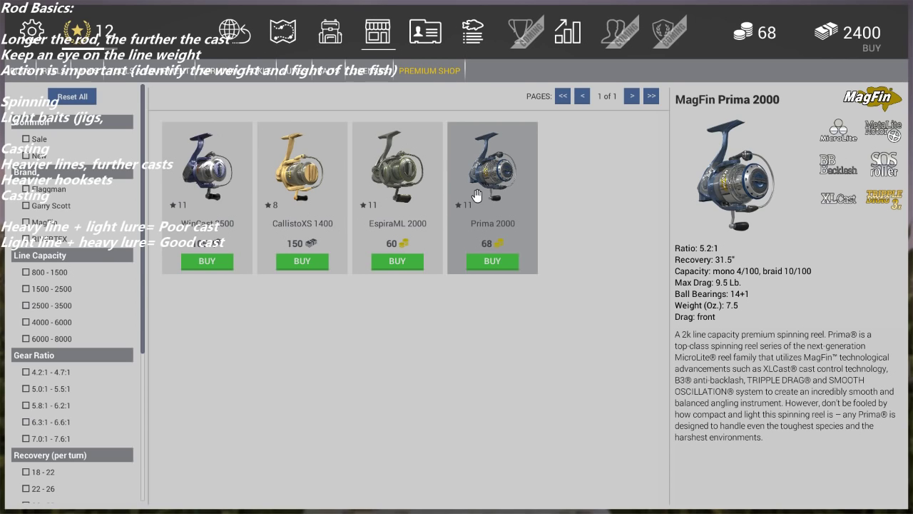